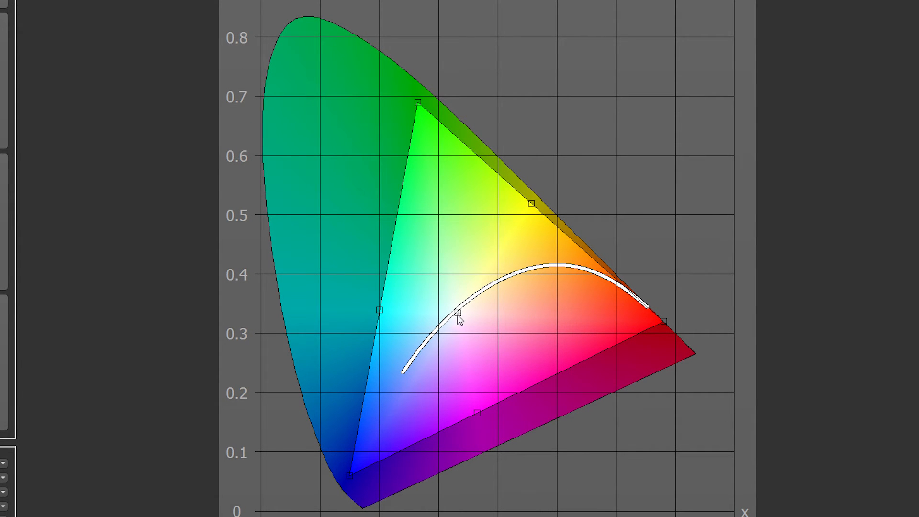
{"action": "mouse_move", "coordinate": [475, 314]}
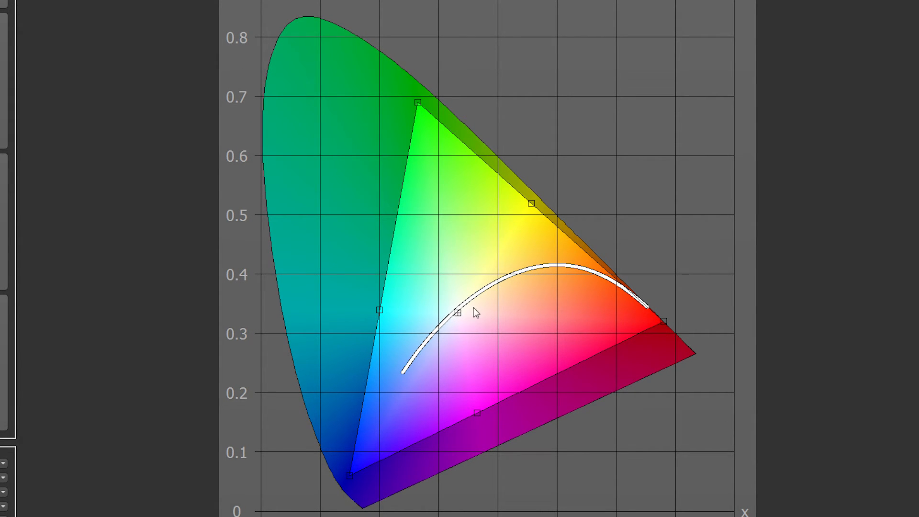
{"action": "mouse_move", "coordinate": [519, 199]}
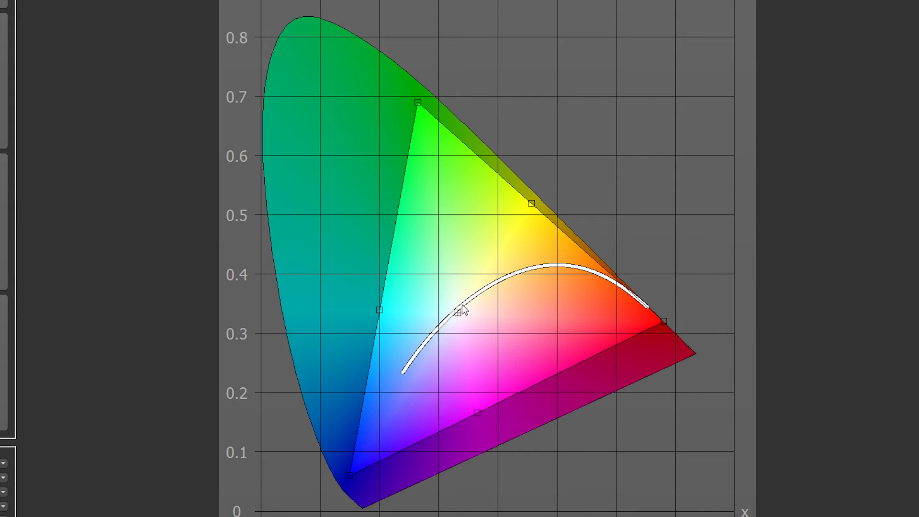
{"action": "mouse_move", "coordinate": [478, 327]}
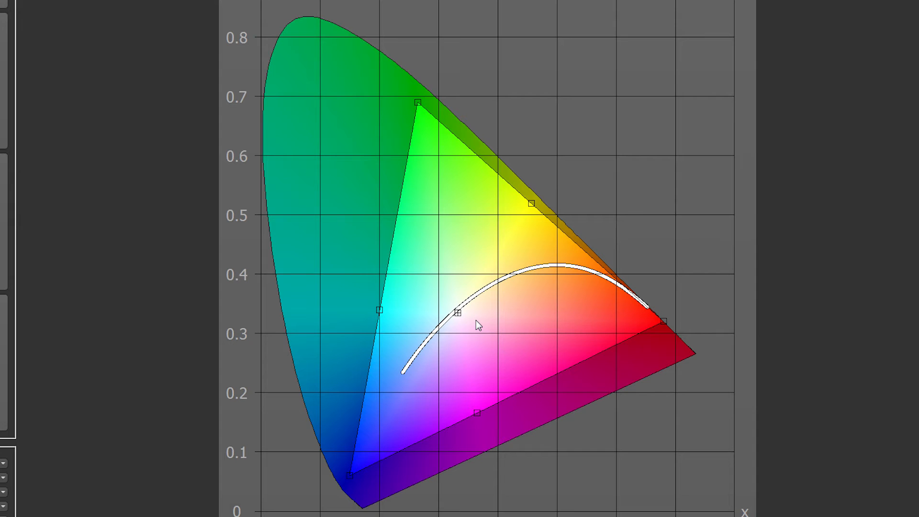
{"action": "mouse_move", "coordinate": [497, 322]}
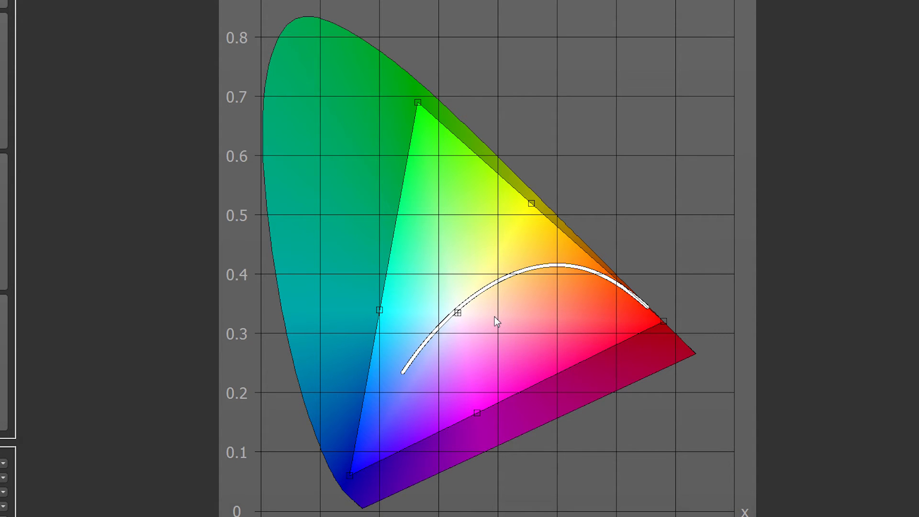
{"action": "mouse_move", "coordinate": [307, 20]}
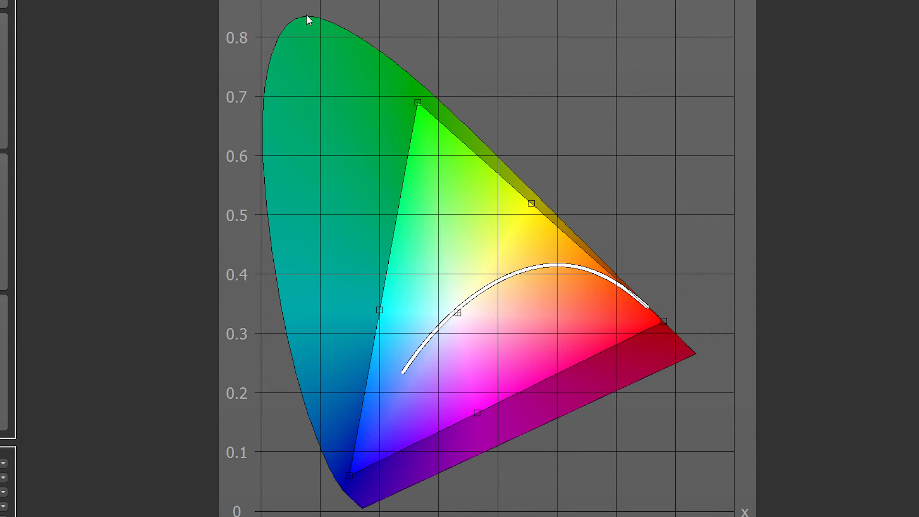
{"action": "mouse_move", "coordinate": [376, 74]}
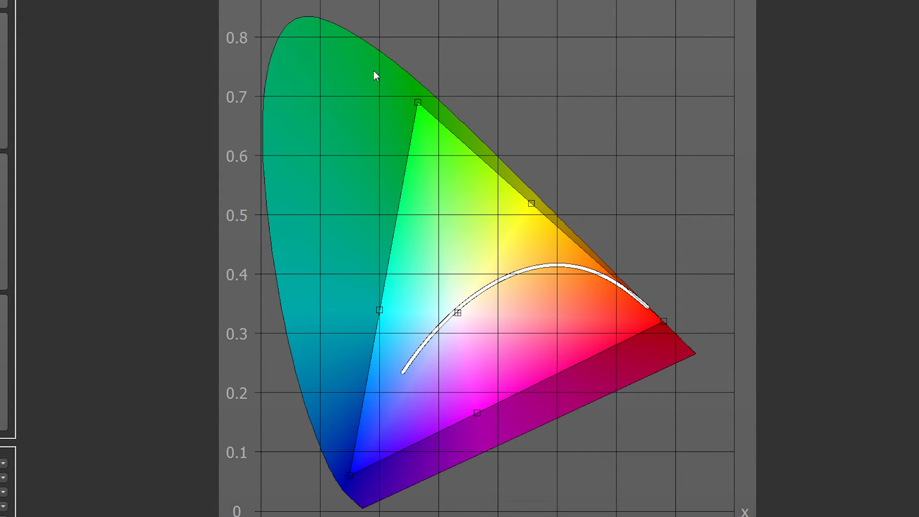
{"action": "mouse_move", "coordinate": [672, 294]}
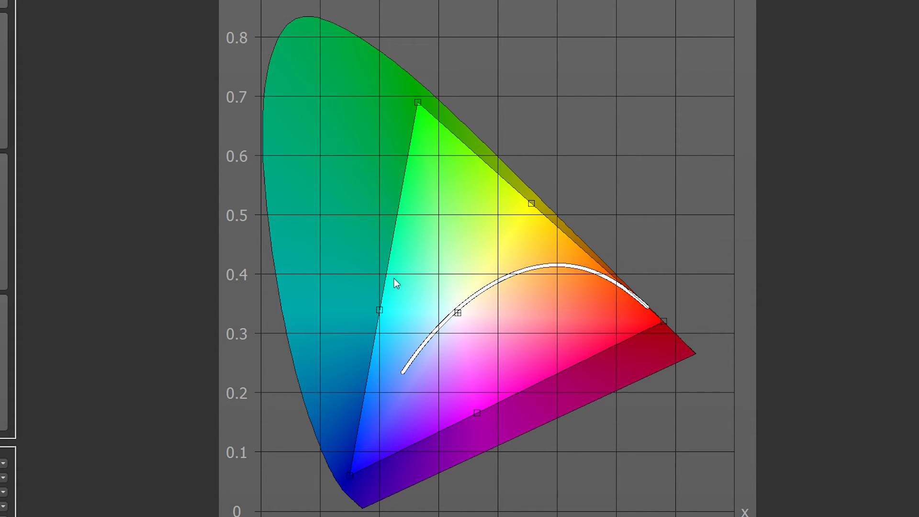
{"action": "mouse_move", "coordinate": [414, 247]}
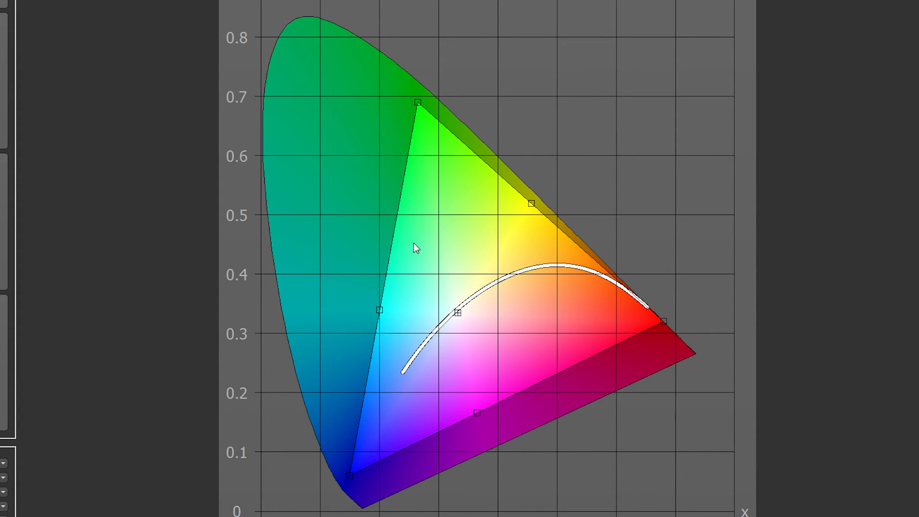
{"action": "mouse_move", "coordinate": [374, 446]}
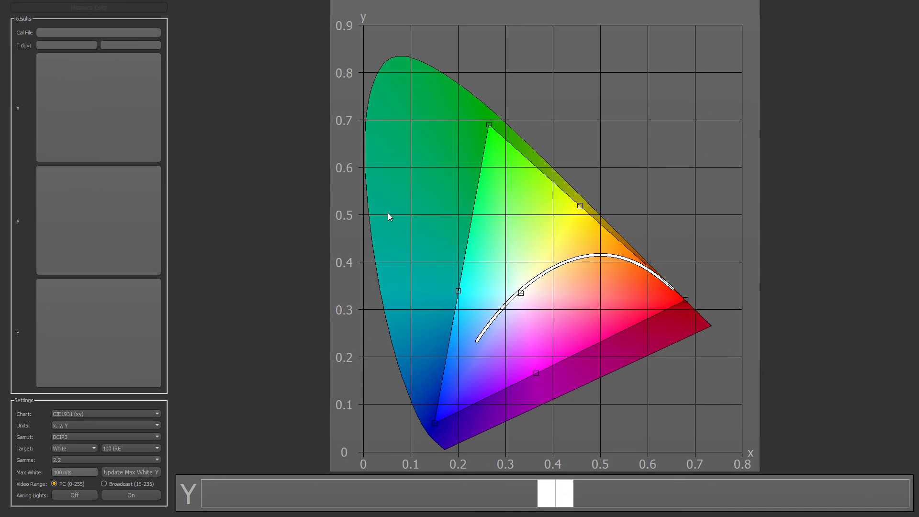
- Switch the gamut target from DCI-P3 to Rec709 in Settings
{"action": "left_click", "coordinate": [105, 437]}
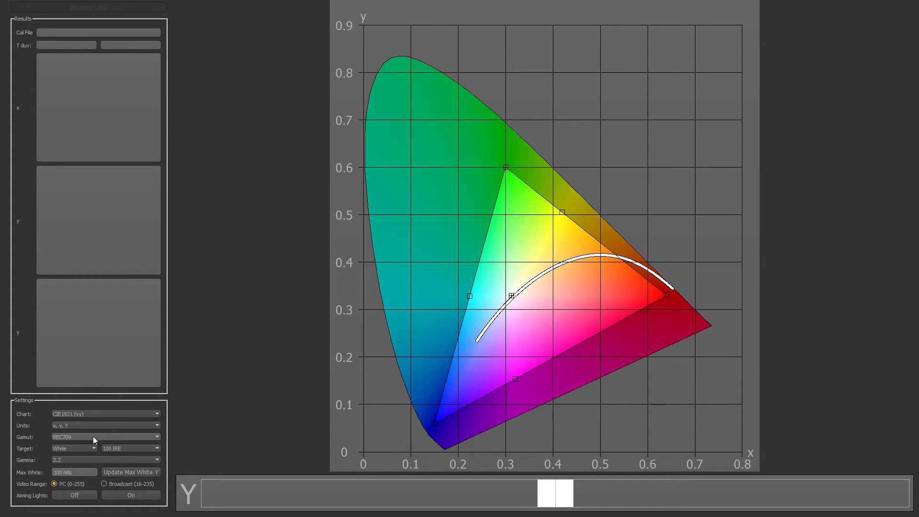
{"action": "left_click", "coordinate": [105, 437]}
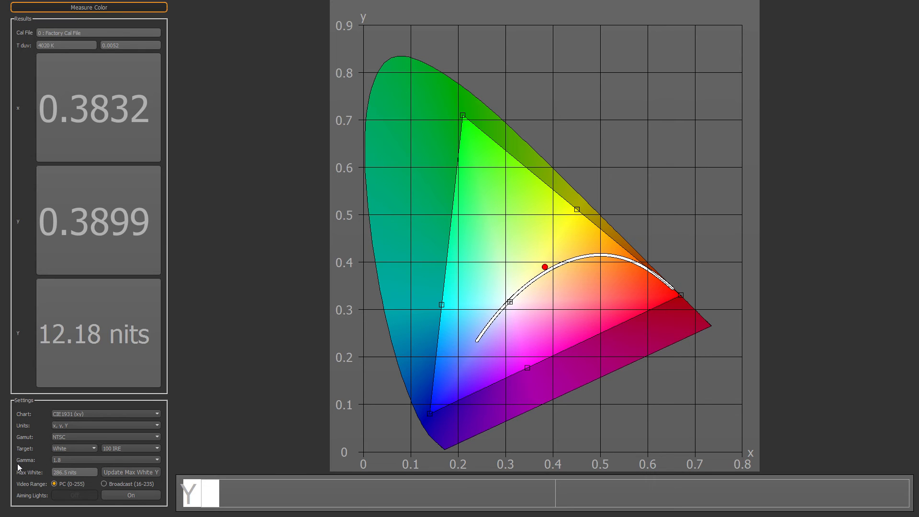
- Set the gamma target to 2.2 from the gamma list
{"action": "left_click", "coordinate": [105, 437]}
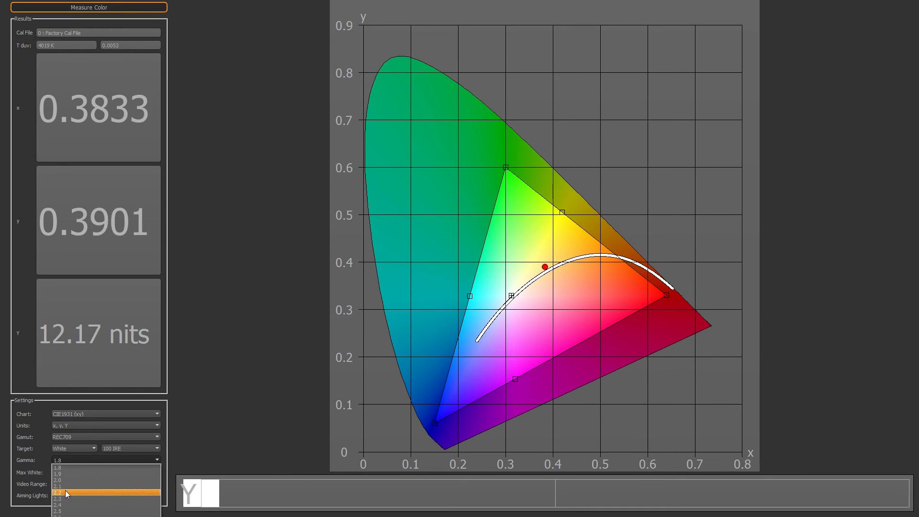
{"action": "left_click", "coordinate": [66, 492]}
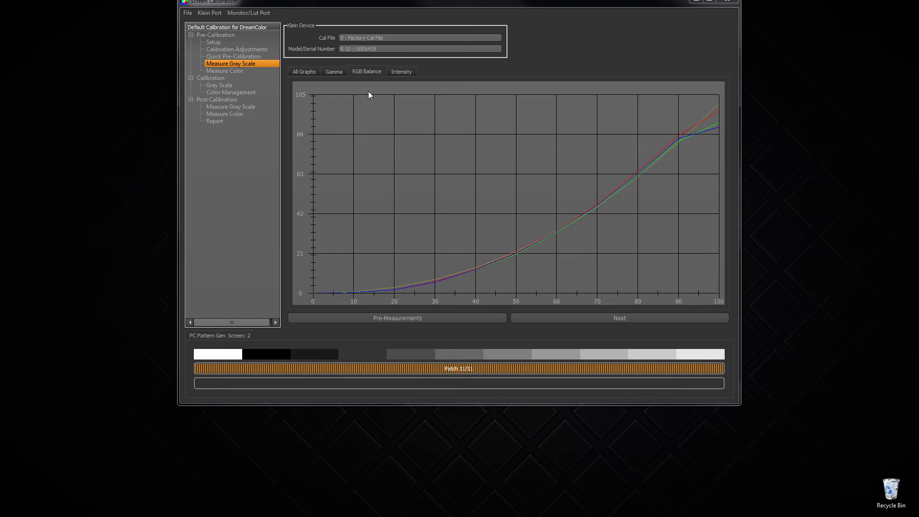
{"action": "mouse_move", "coordinate": [625, 164]}
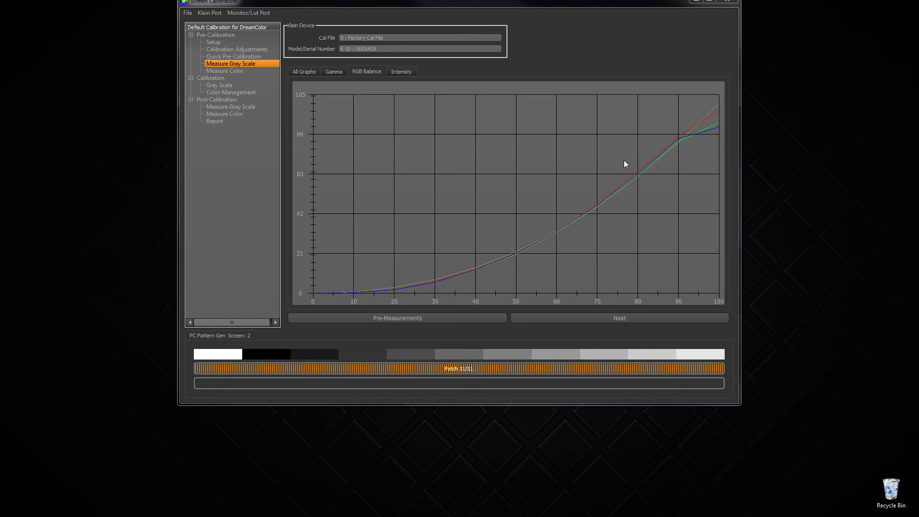
{"action": "mouse_move", "coordinate": [642, 194]}
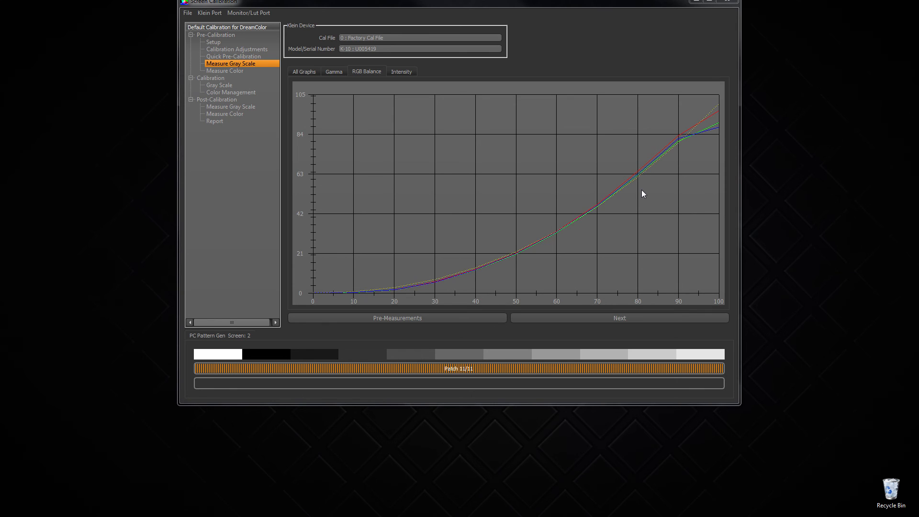
{"action": "mouse_move", "coordinate": [621, 194]}
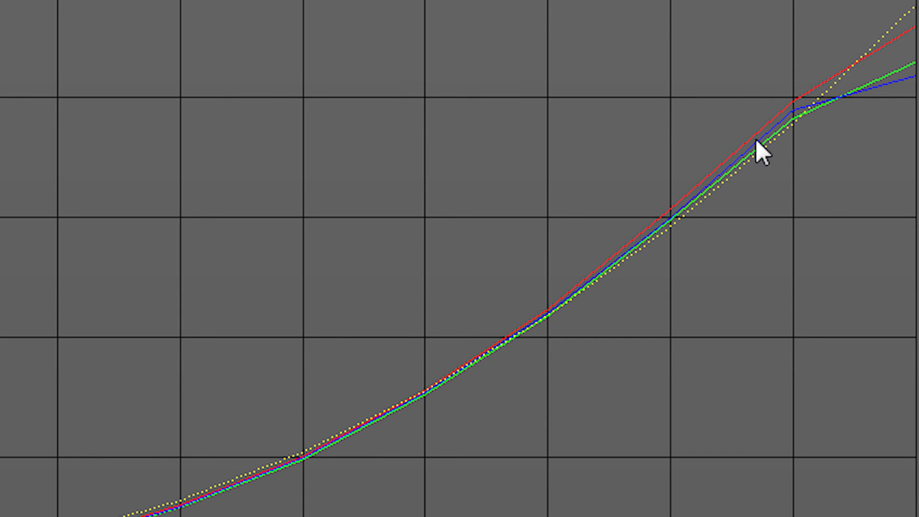
{"action": "mouse_move", "coordinate": [752, 181]}
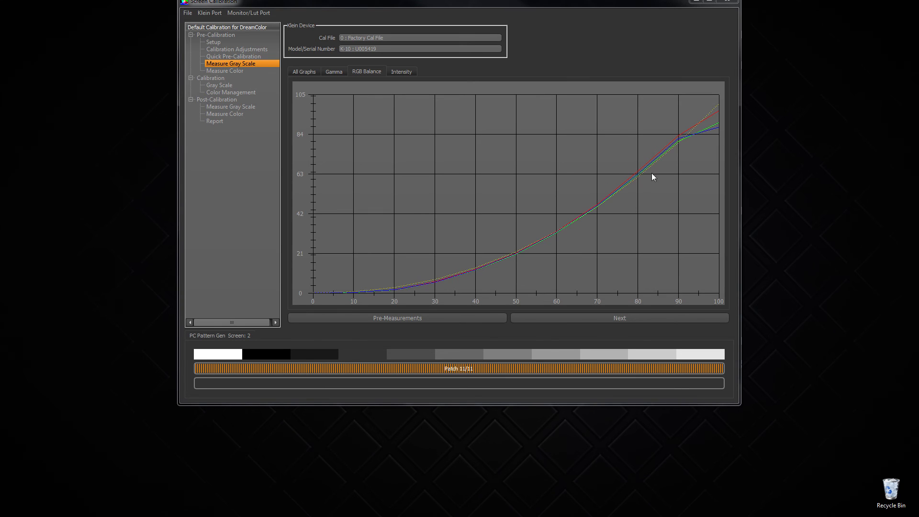
{"action": "mouse_move", "coordinate": [603, 212]}
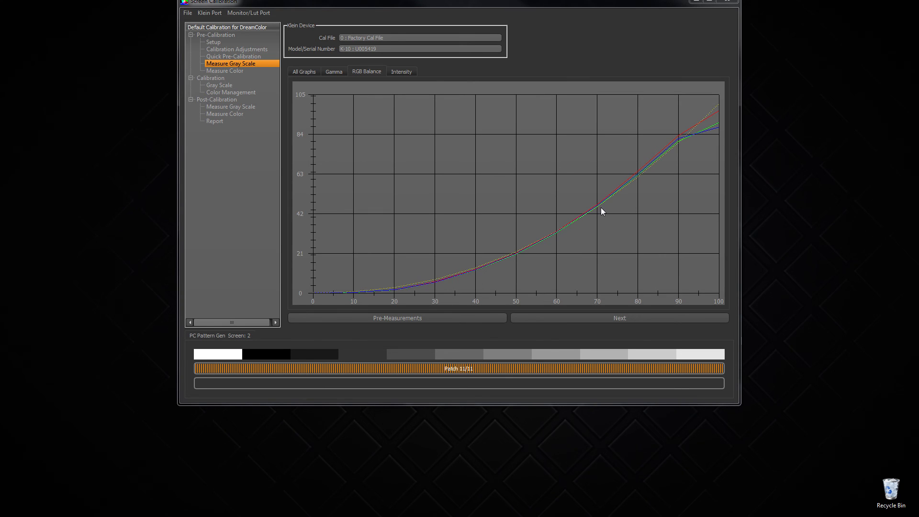
{"action": "mouse_move", "coordinate": [444, 275]}
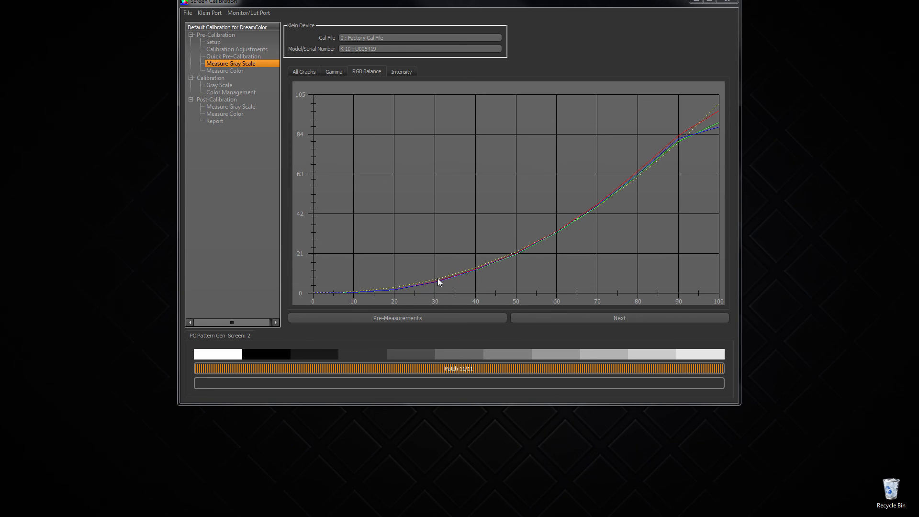
{"action": "mouse_move", "coordinate": [514, 240]}
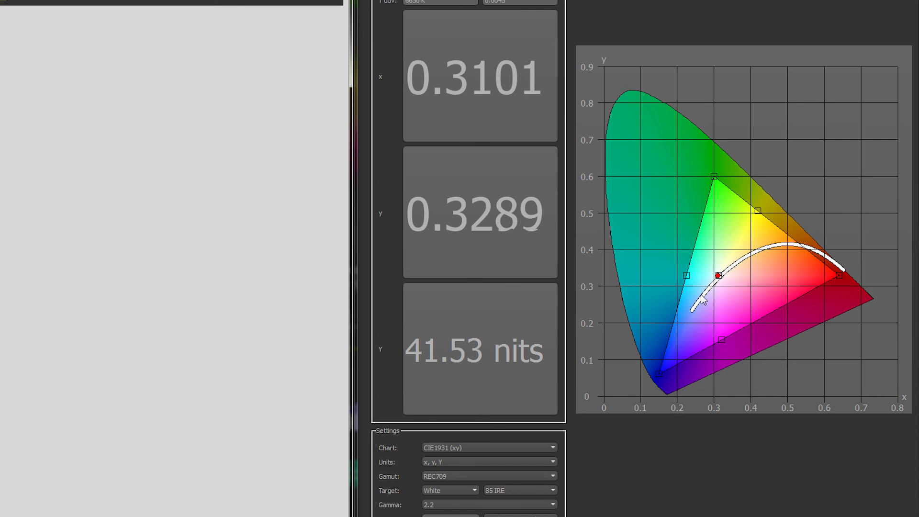
- Measure the Green target instead of White, reading x 0.2799, y 0.6039
{"action": "left_click", "coordinate": [474, 491]}
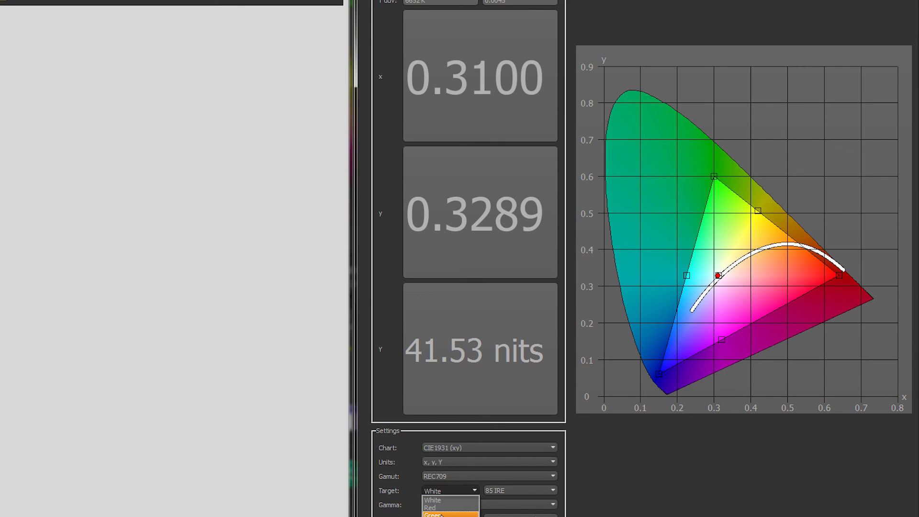
{"action": "left_click", "coordinate": [434, 515]}
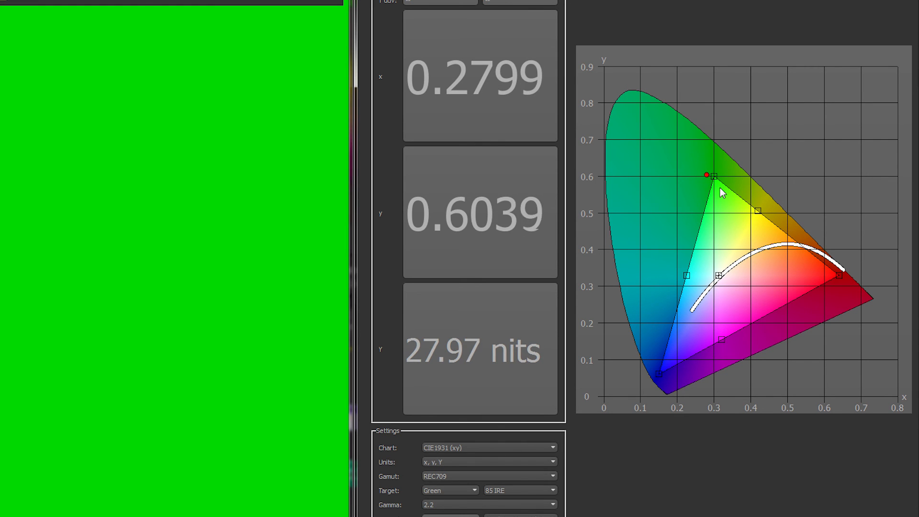